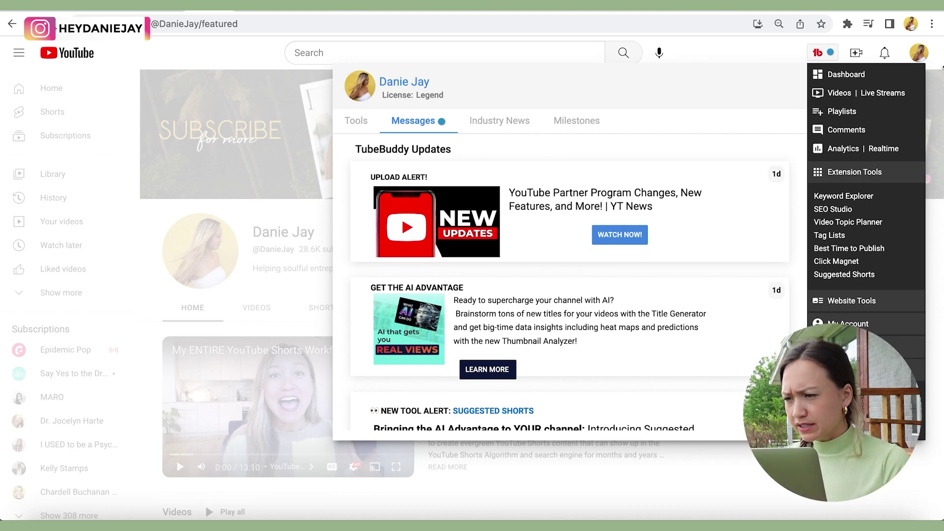
Start researching 'pilates workout for beginners' in TubeBuddy's Keyword Explorer.
left_click(844, 196)
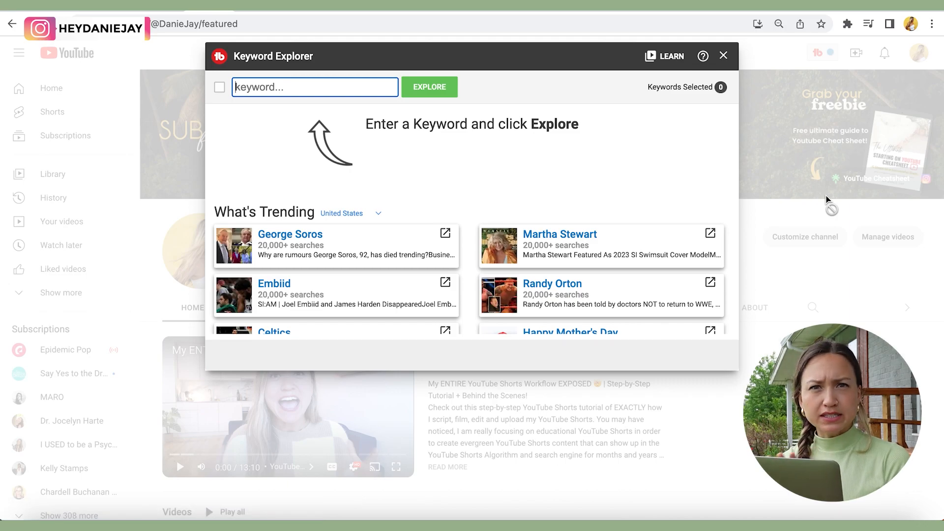
type("pilates workout for beginner")
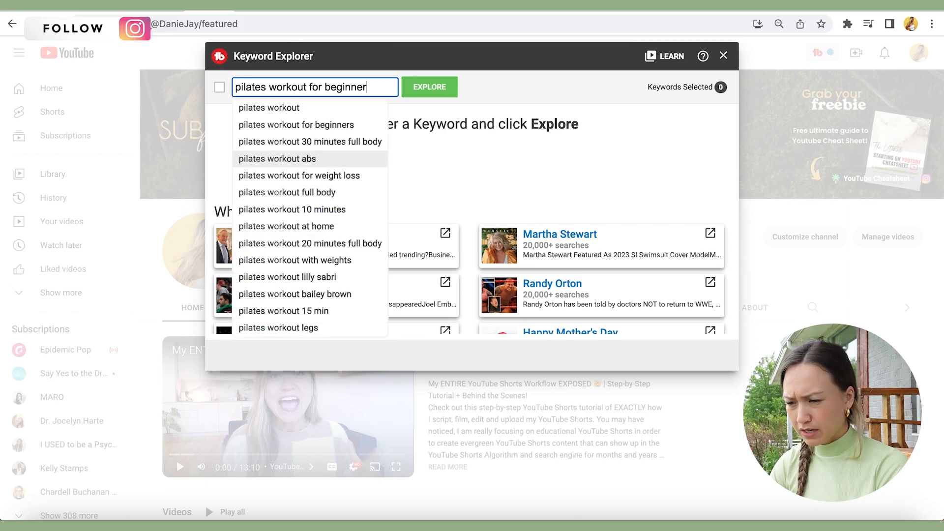
Explore 'pilates workout for beginners' and view its weighted score, Poor 3/100.
left_click(295, 125)
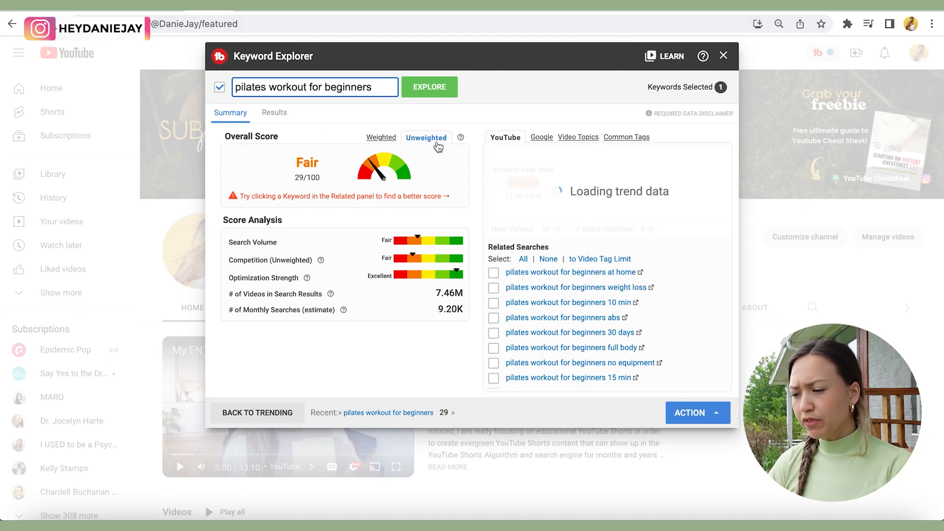
mouse_move(460, 140)
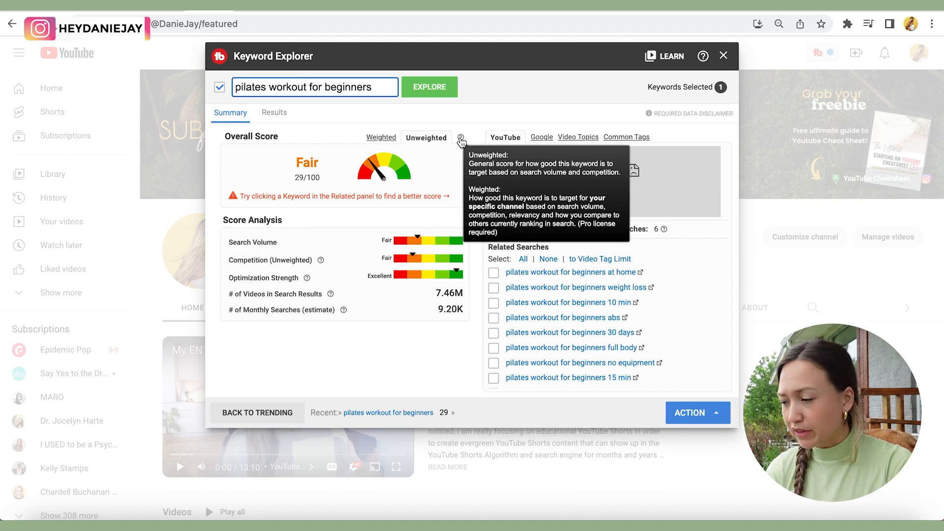
mouse_move(446, 217)
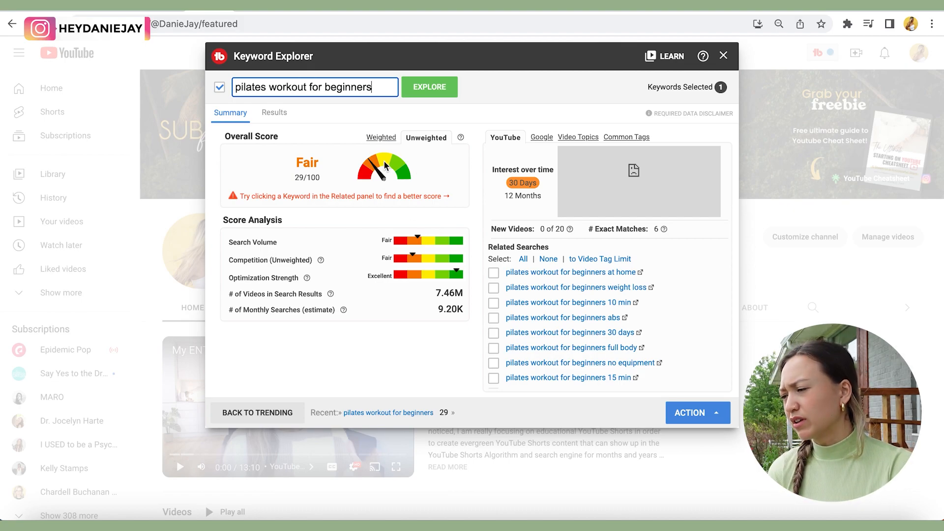
left_click(388, 136)
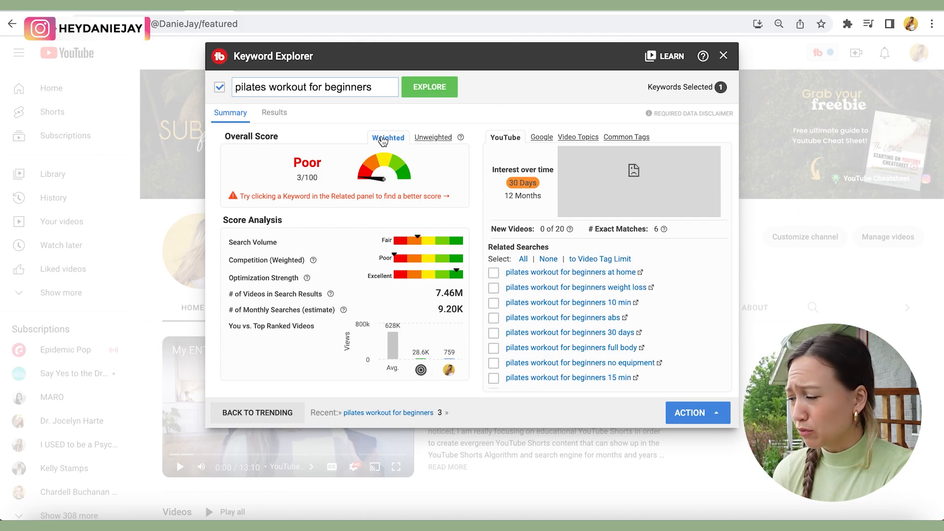
mouse_move(431, 256)
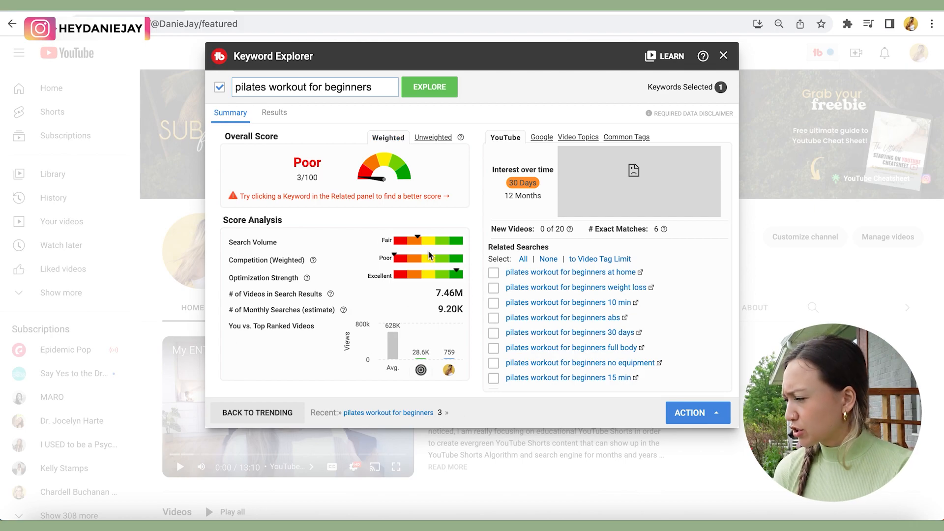
mouse_move(370, 368)
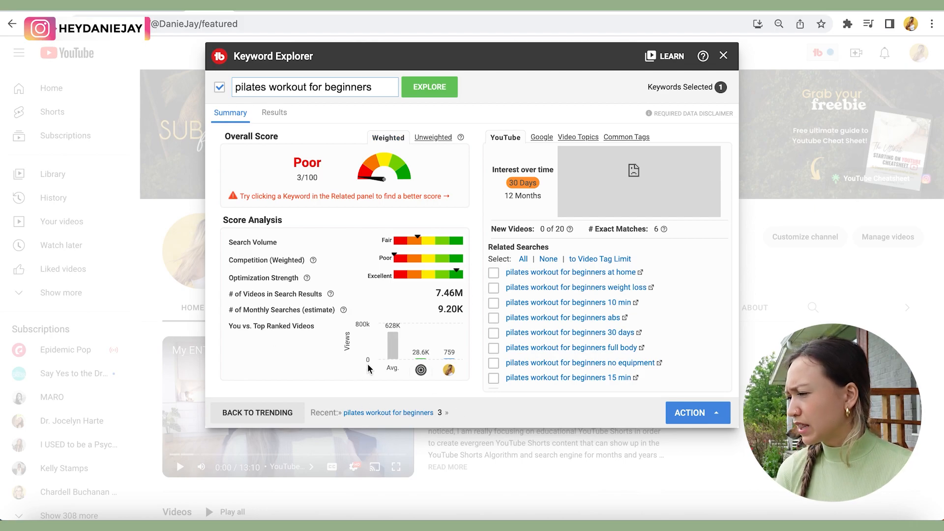
mouse_move(420, 370)
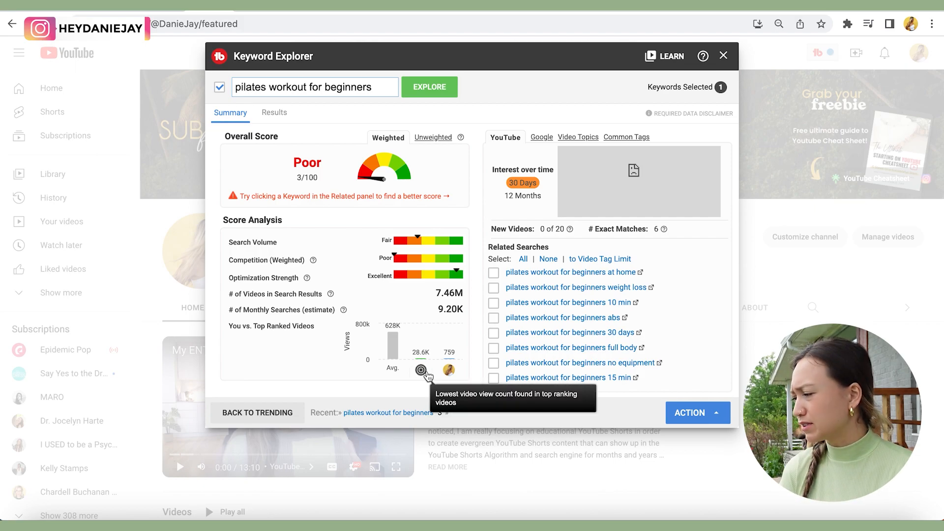
mouse_move(448, 370)
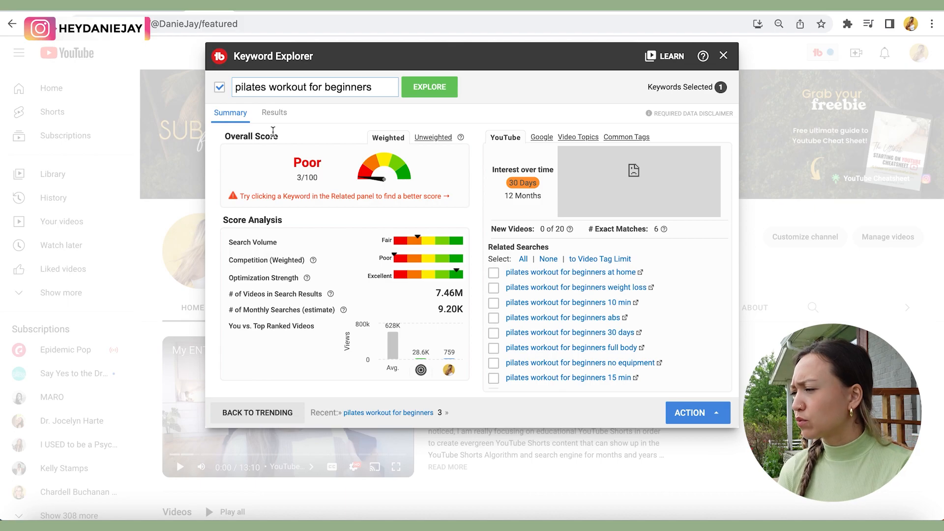
left_click(273, 112)
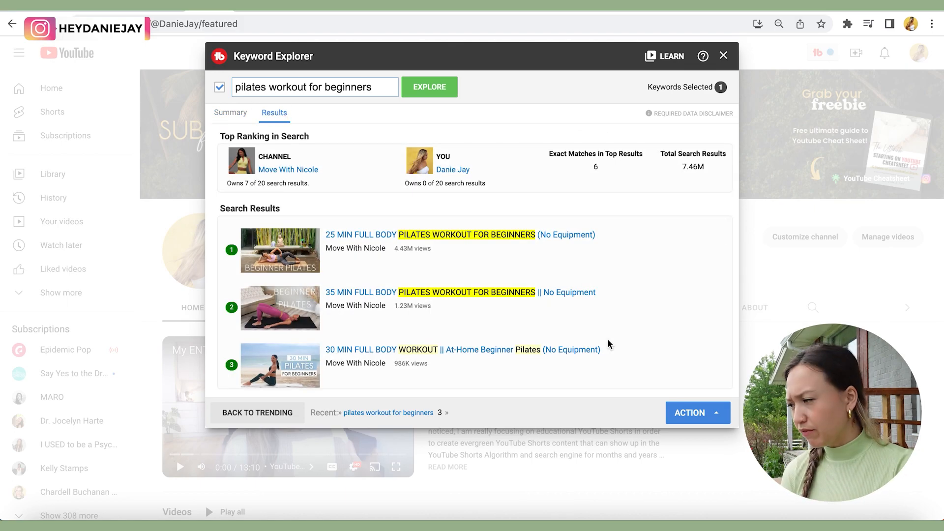
scroll("down", 3)
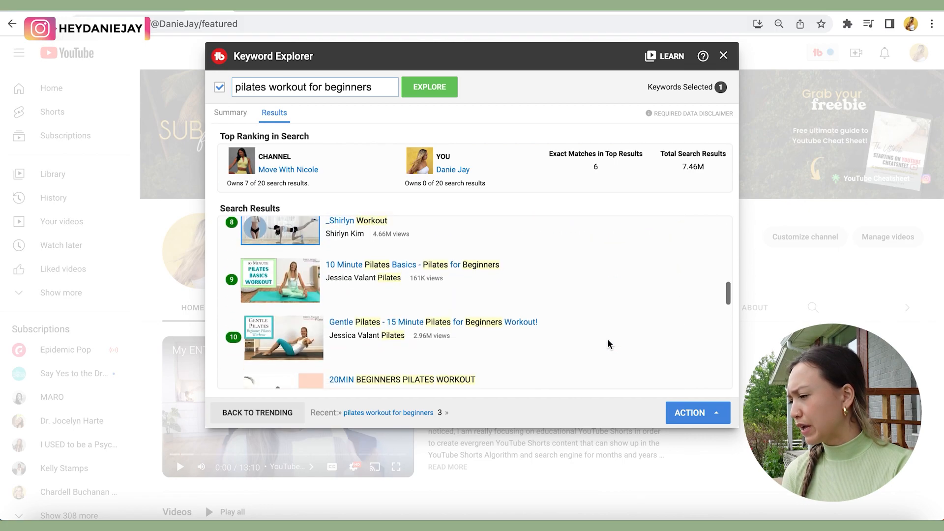
scroll("down", 3)
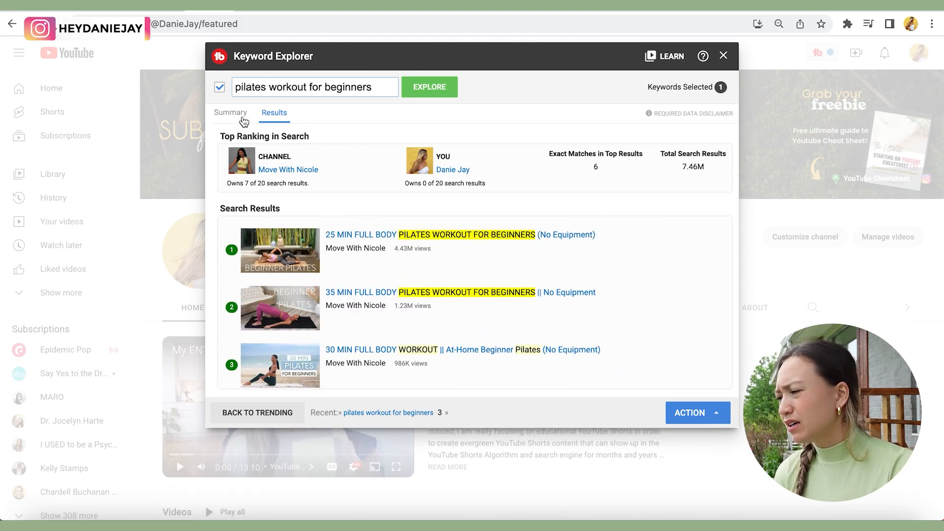
left_click(230, 112)
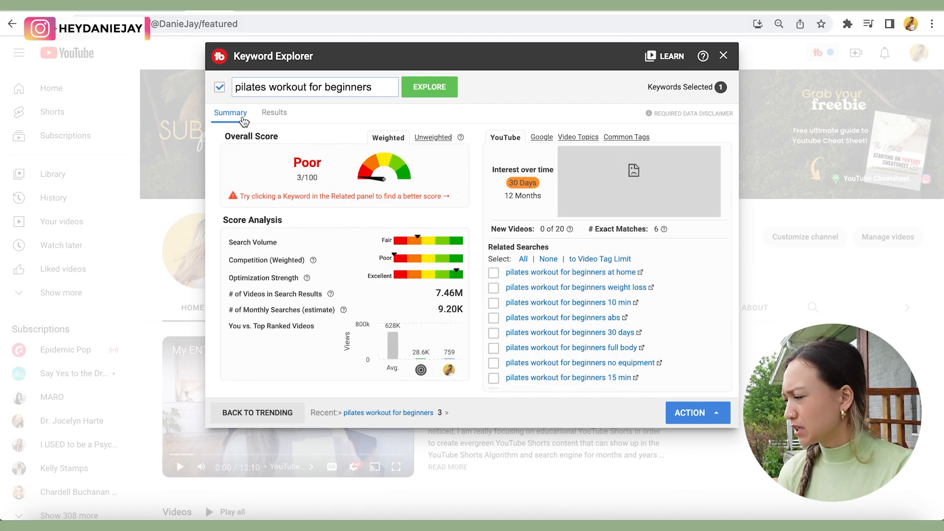
left_click(698, 412)
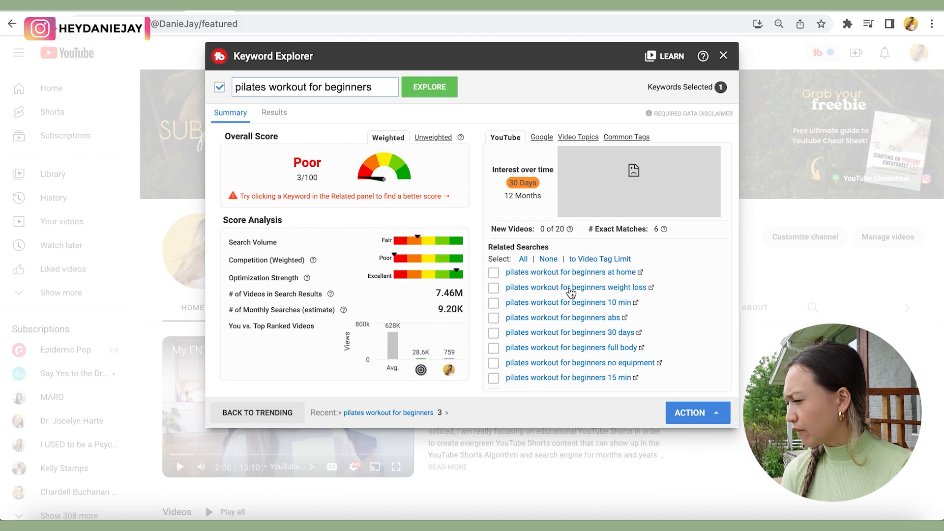
Explore 'pilates workout for beginners weight loss' and view its unweighted score, Excellent 89/100.
left_click(580, 288)
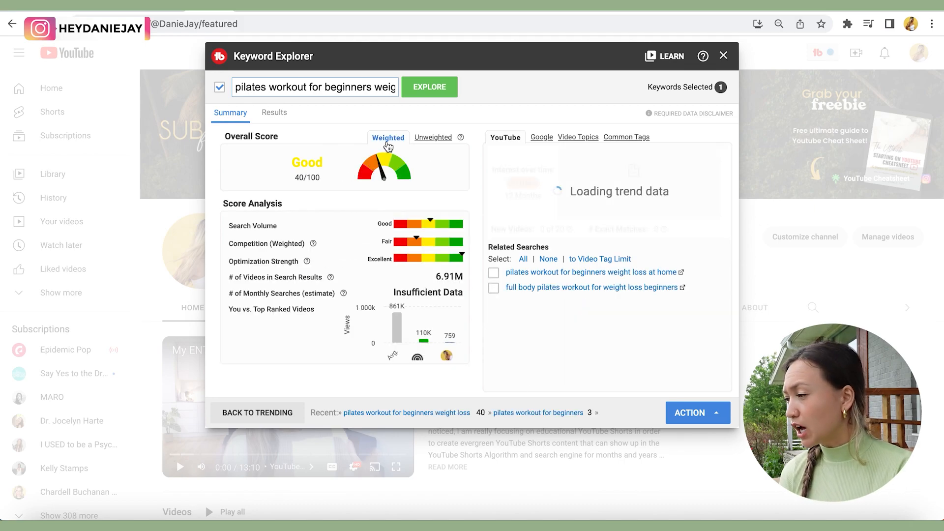
left_click(433, 137)
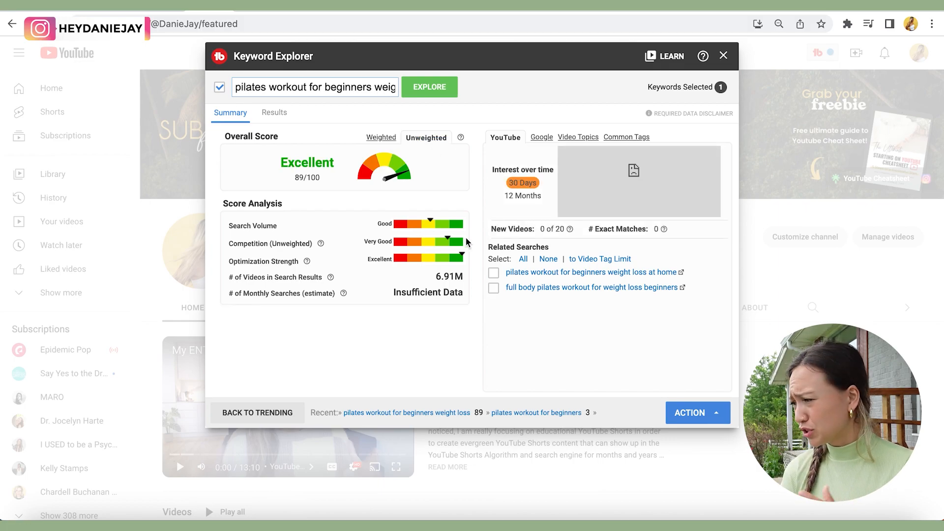
mouse_move(415, 204)
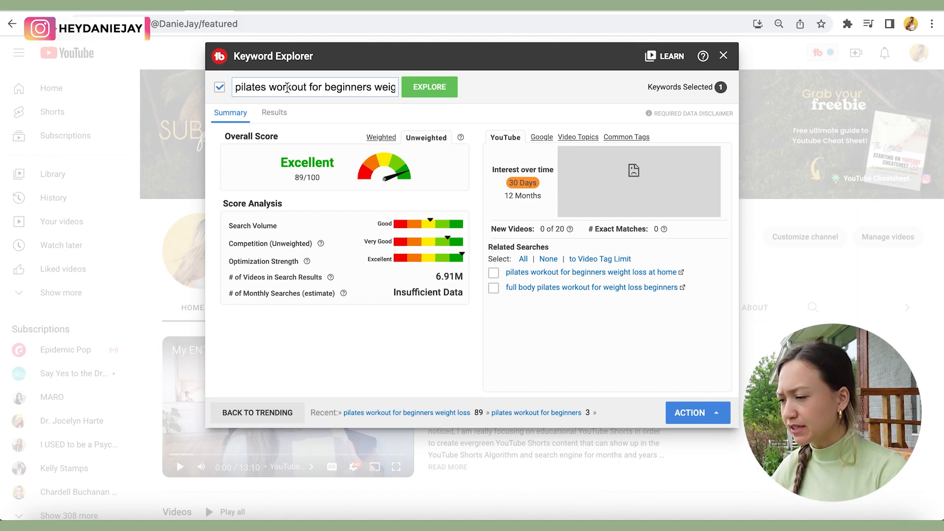
Explore 'teach english online' (Good 44/100) and review its top-ranking videos.
double_click(288, 87)
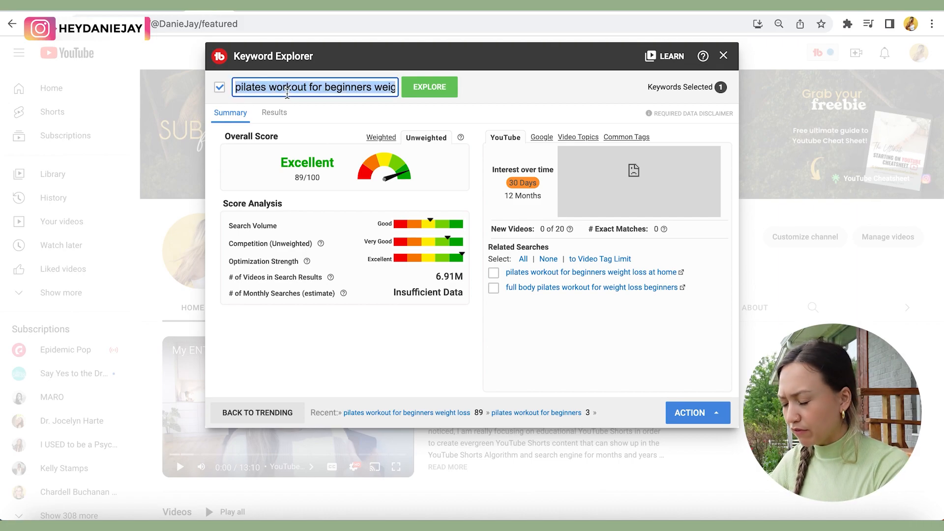
type("teach english onilne")
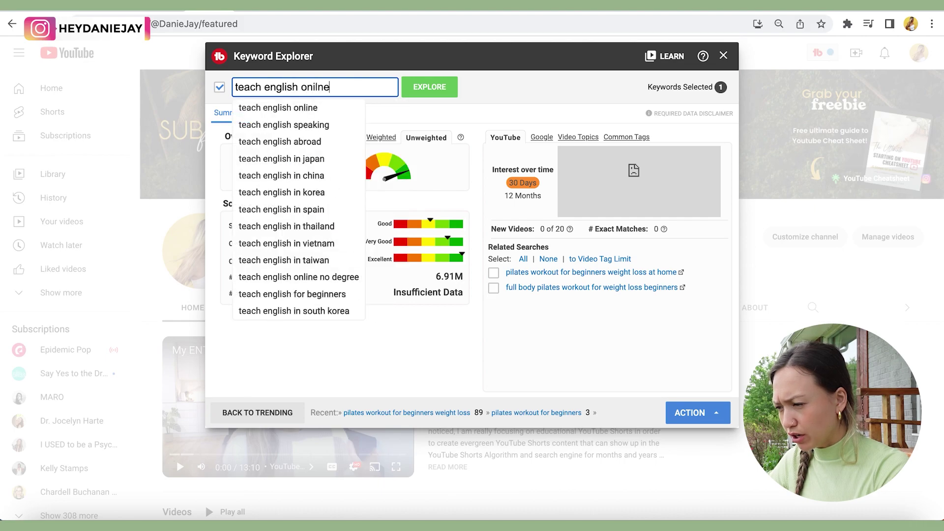
left_click(278, 108)
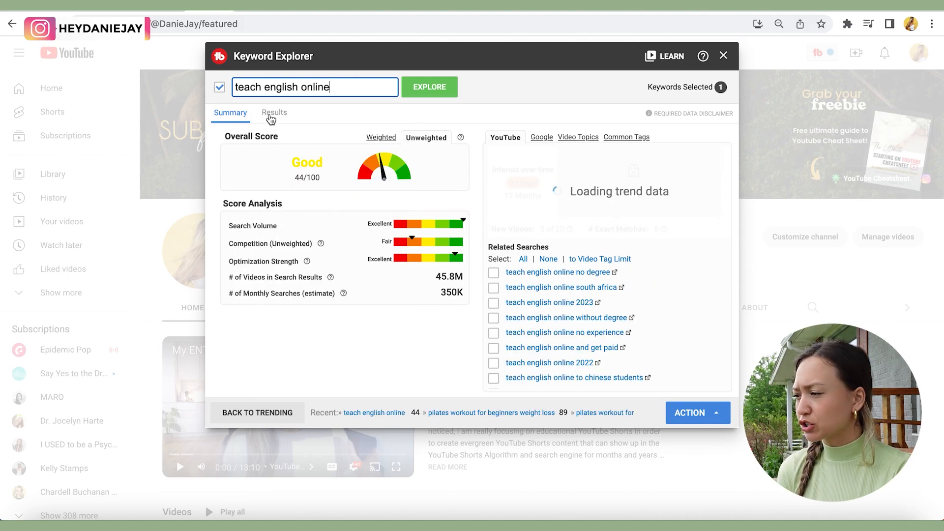
left_click(273, 112)
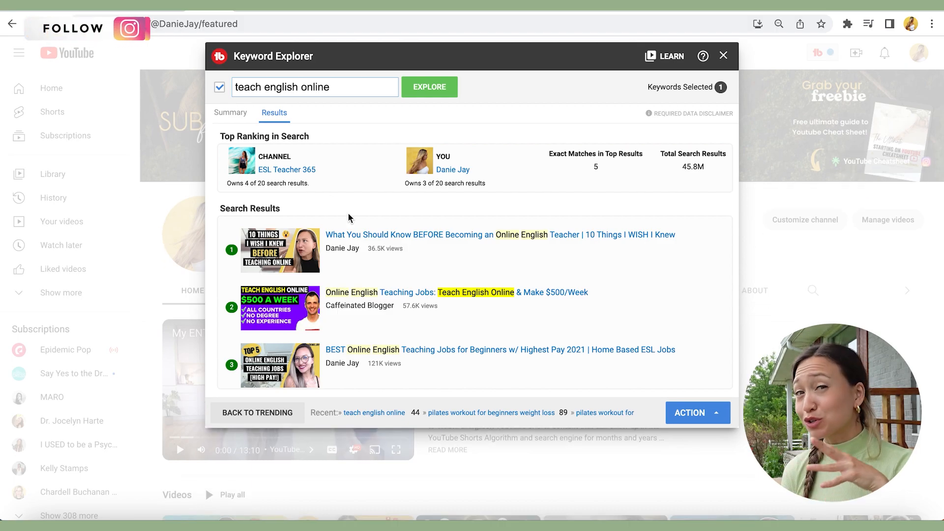
mouse_move(456, 331)
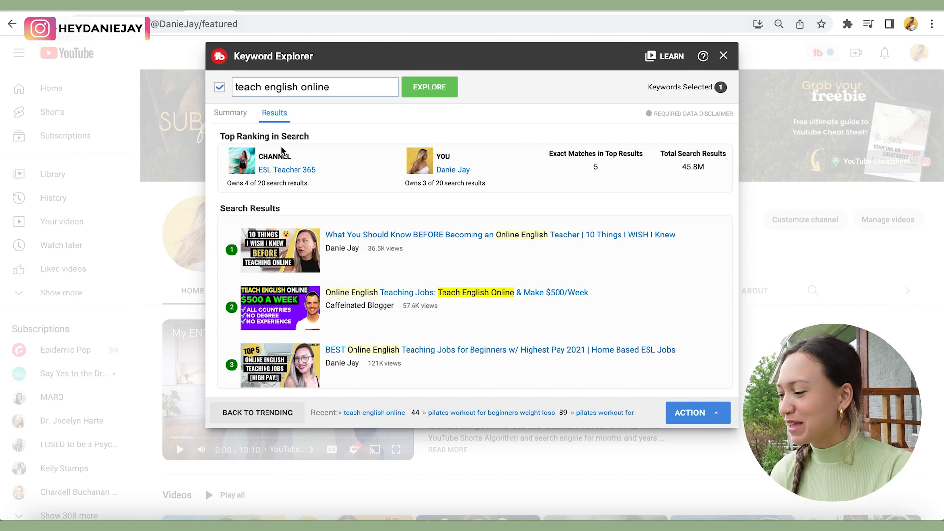
scroll("down", 3)
type("youtube shorts tips")
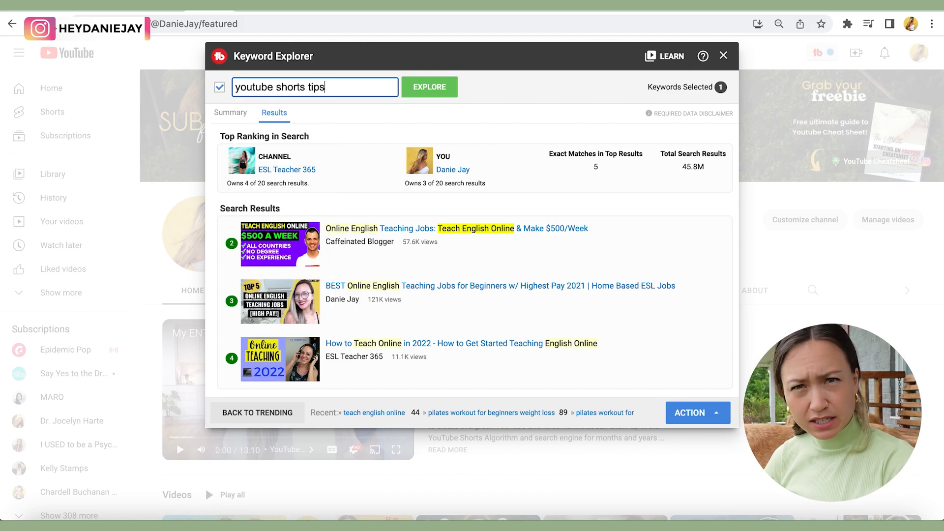
Explore 'youtube shorts tips' (Good 59/100) and view its ranking videos.
left_click(231, 112)
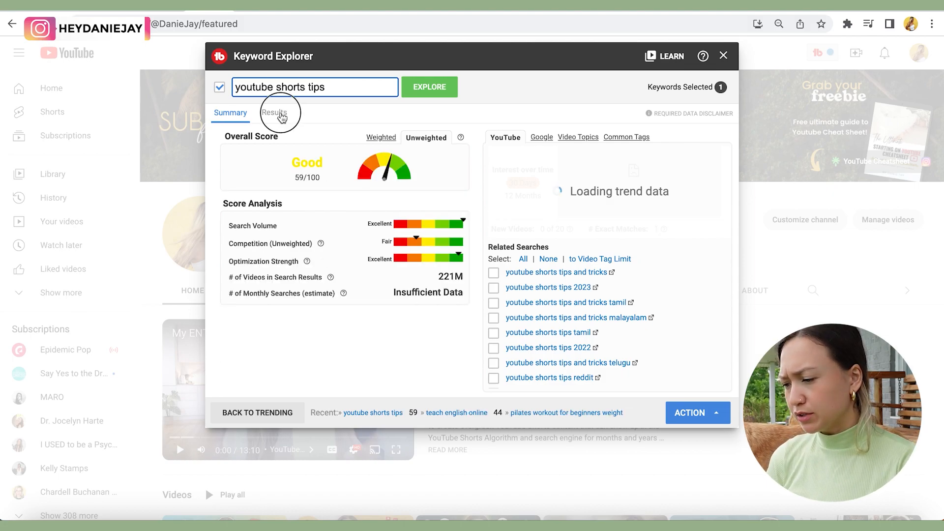
left_click(275, 112)
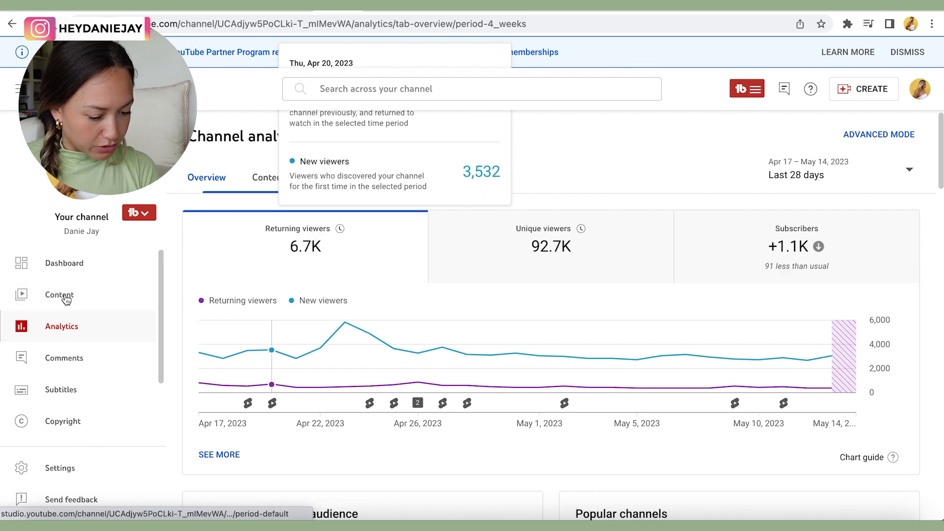
Go to the AI thumbnail hack video's details and reach its Recommended Tags section.
left_click(59, 295)
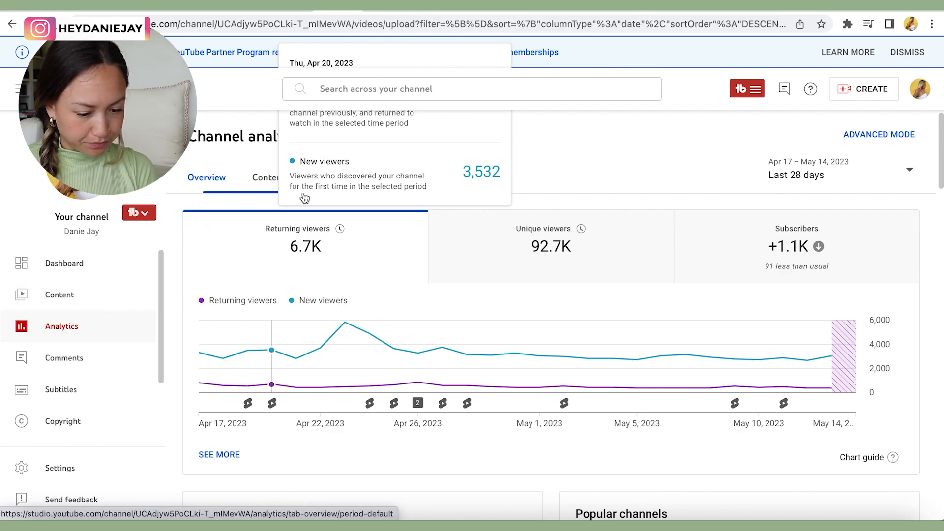
left_click(59, 295)
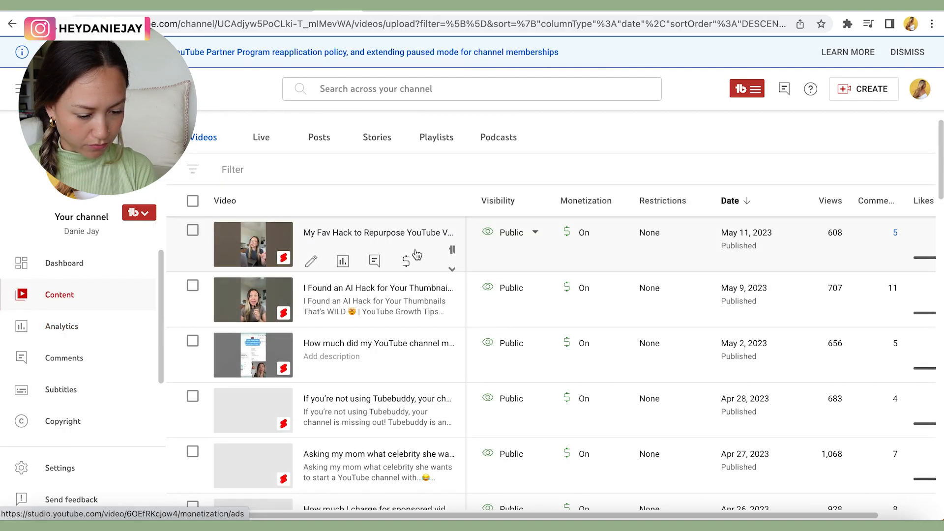
scroll("down", 3)
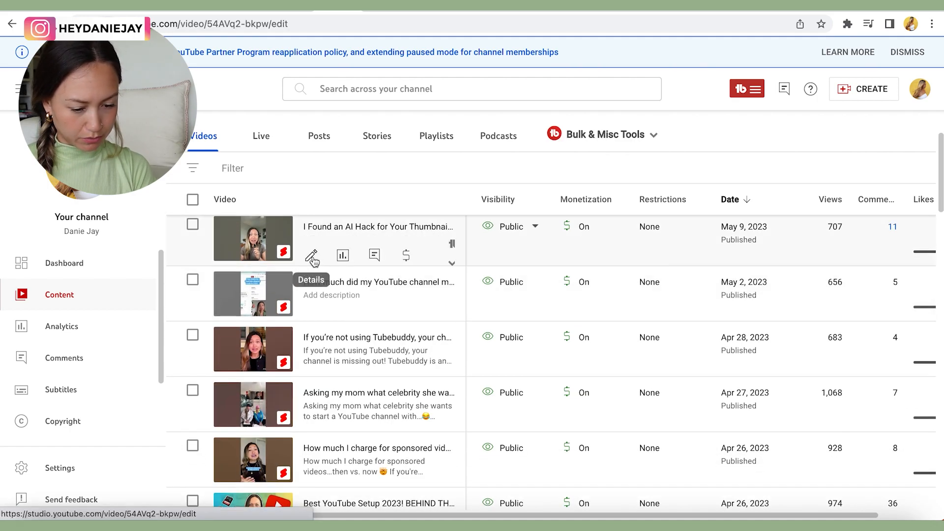
left_click(311, 256)
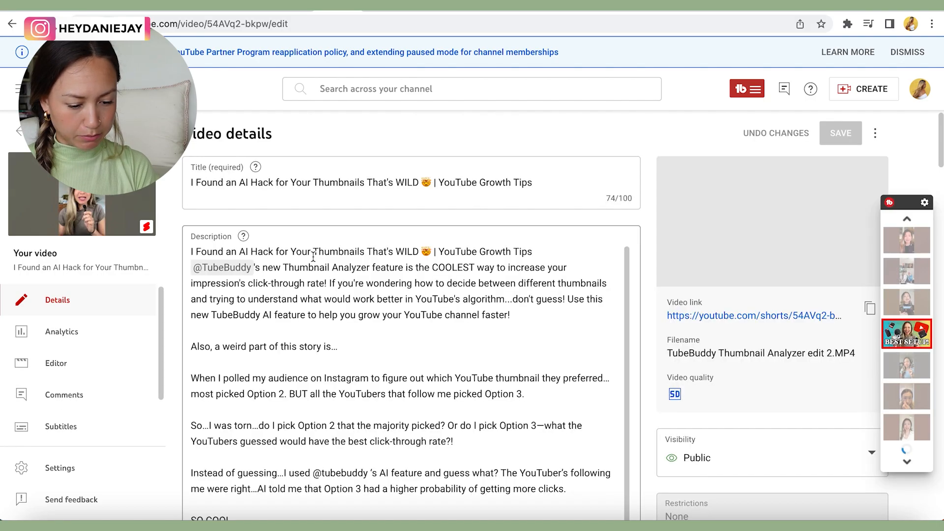
scroll("down", 3)
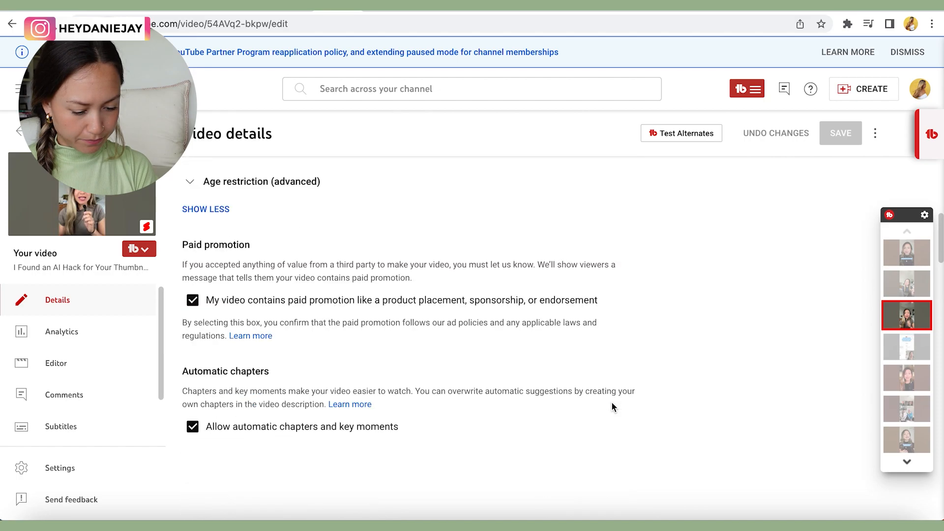
scroll("down", 3)
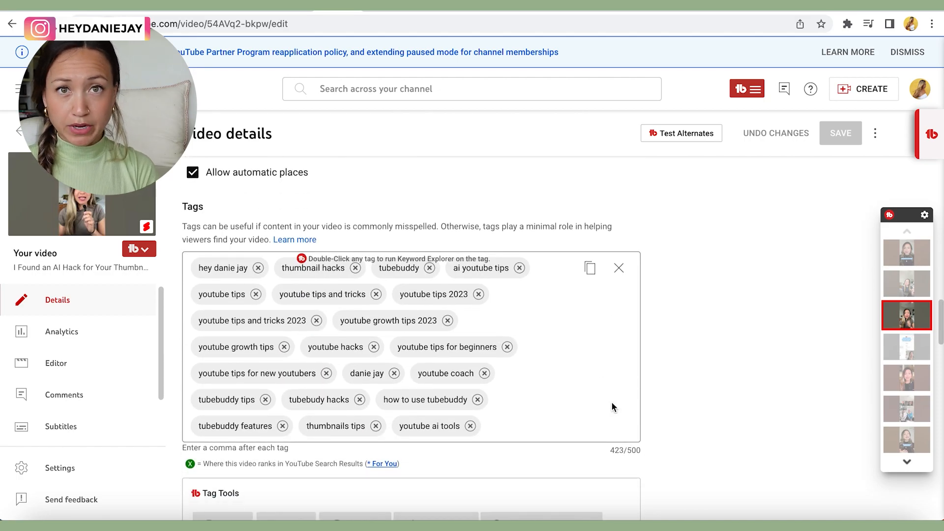
mouse_move(590, 396)
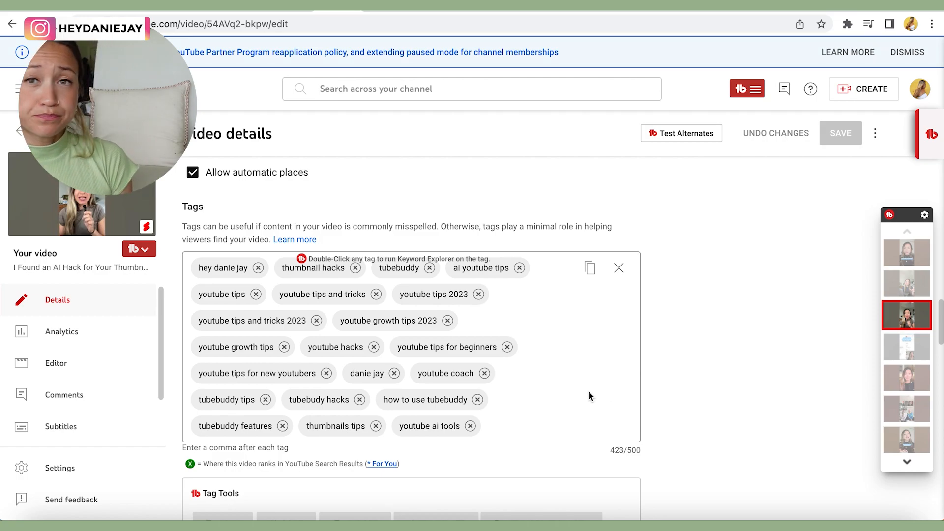
scroll("down", 3)
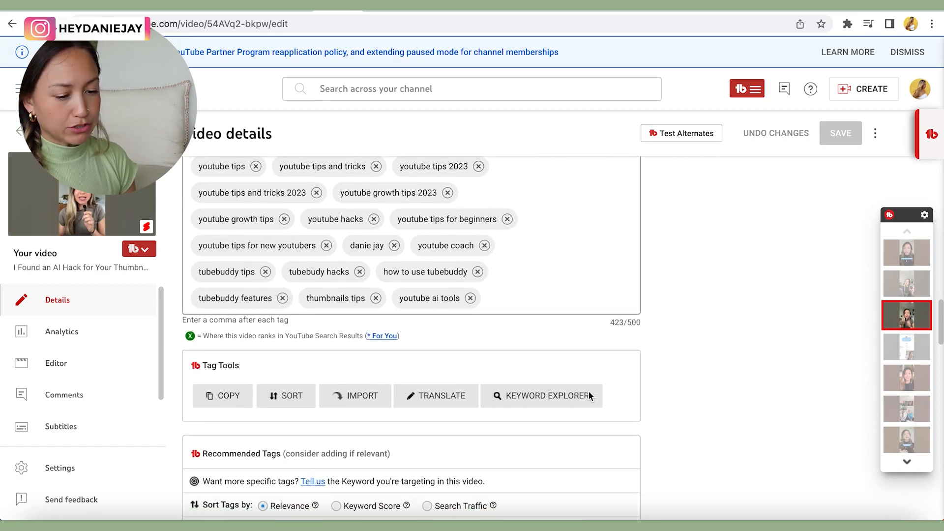
scroll("down", 3)
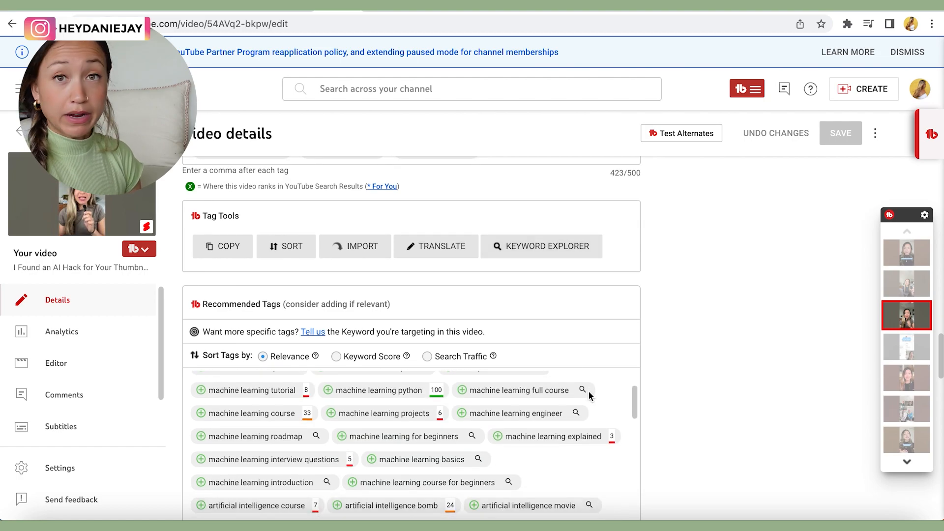
scroll("down", 3)
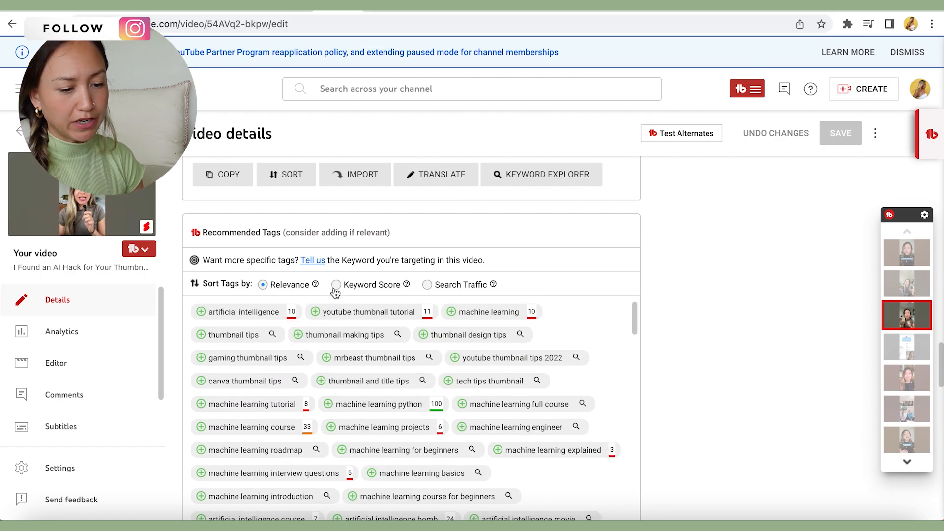
Sort recommended tags by Keyword Score and add 'how to use tubebuddy to get views on youtube'.
left_click(337, 286)
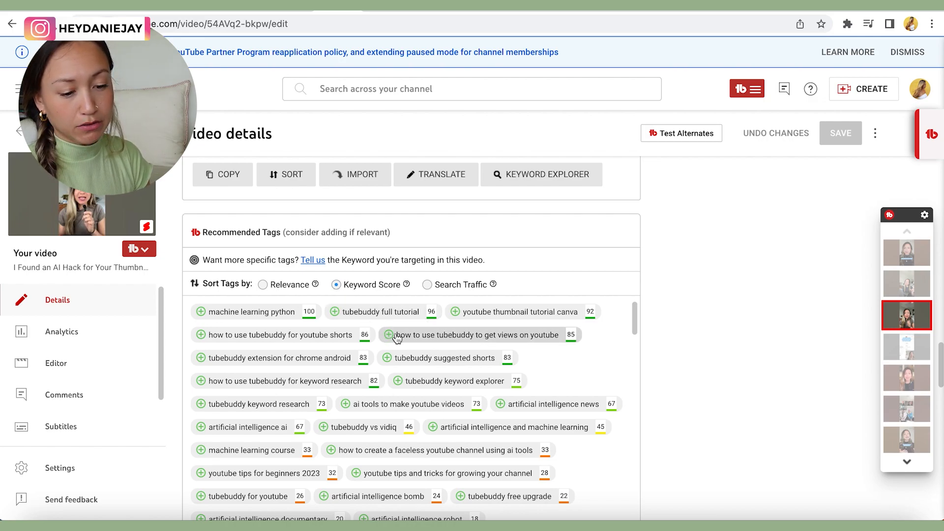
mouse_move(423, 338)
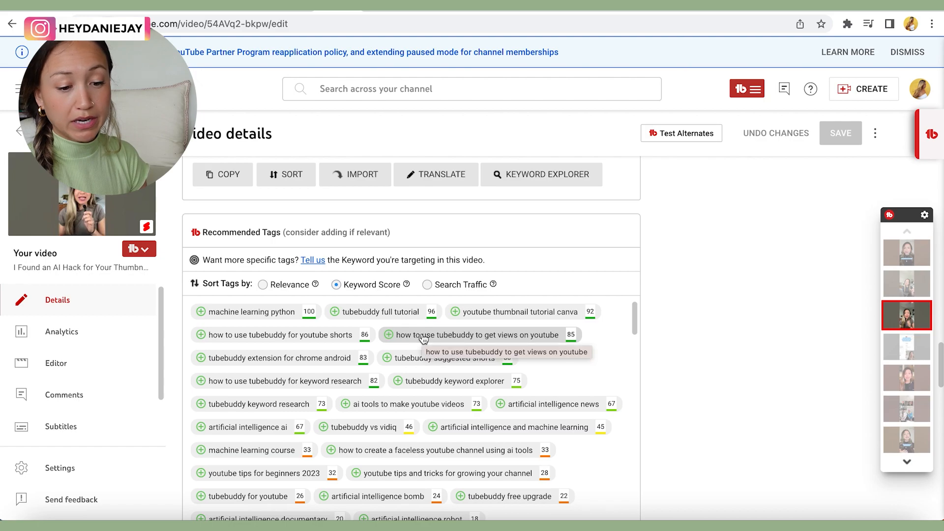
left_click(385, 335)
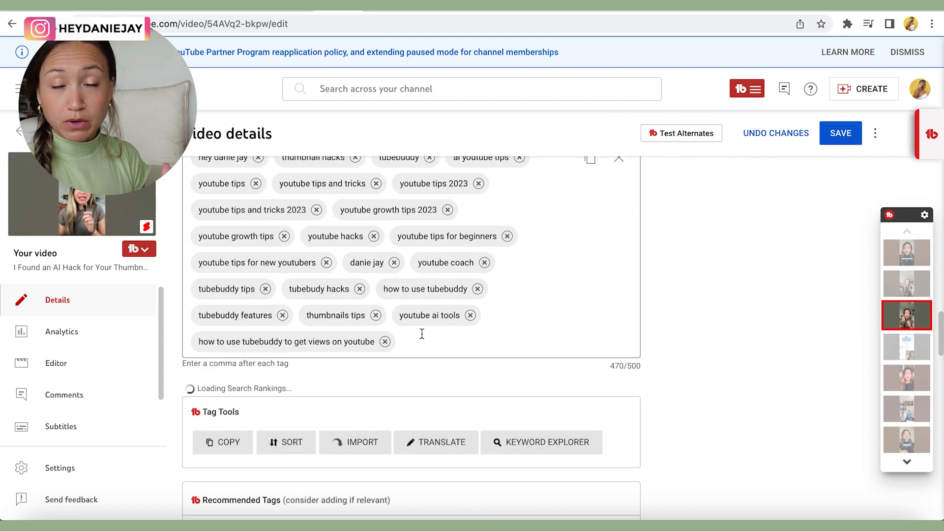
mouse_move(338, 325)
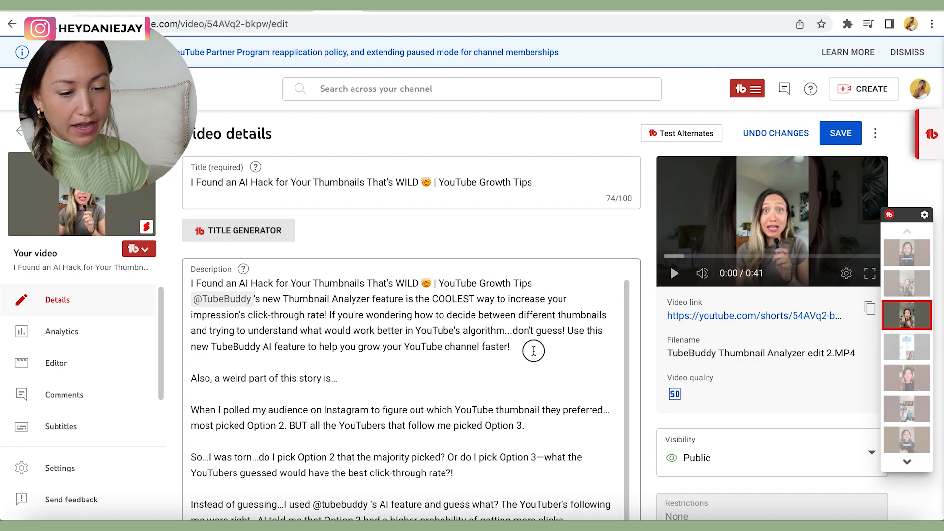
Begin editing the video description with 'Learn e' before leaving for the channel page.
left_click(534, 348)
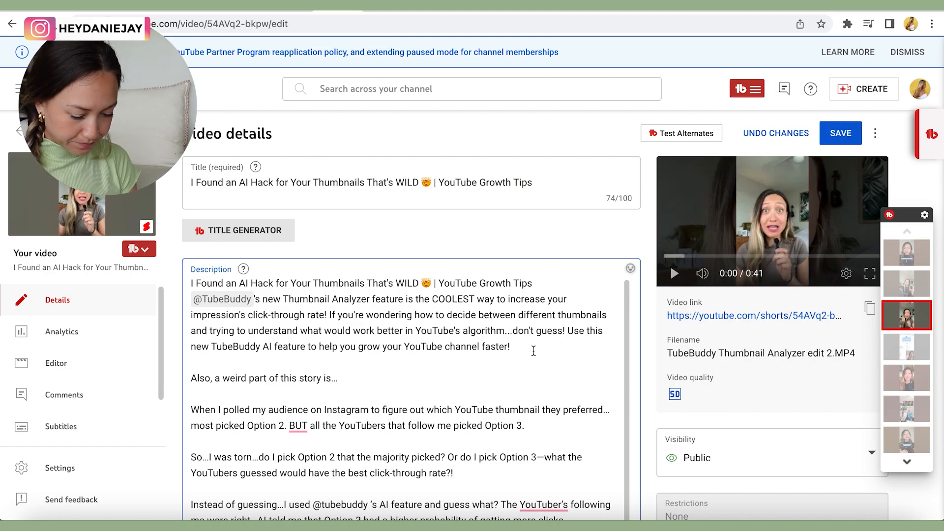
type("Learn e")
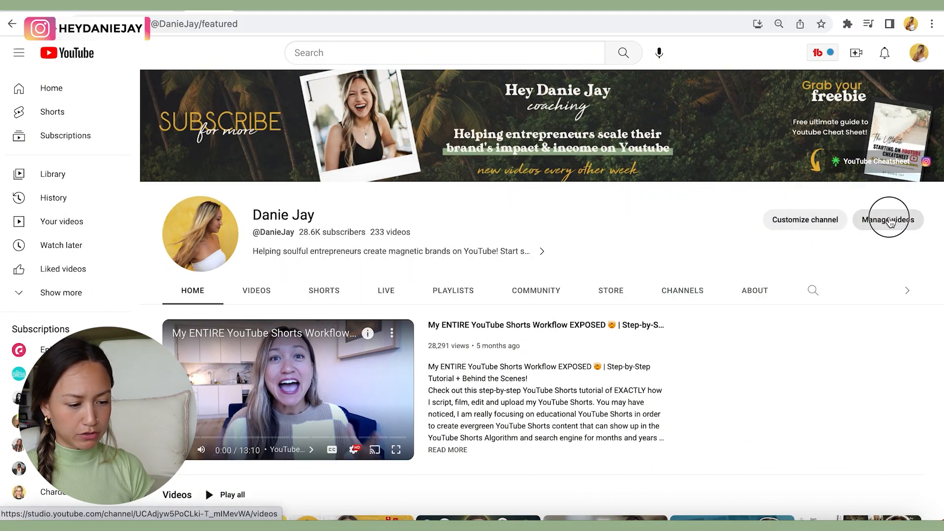
Run TubeBuddy's Thumbnail Analyzer heatmap on the Best YouTube Setup 2023 video.
left_click(886, 220)
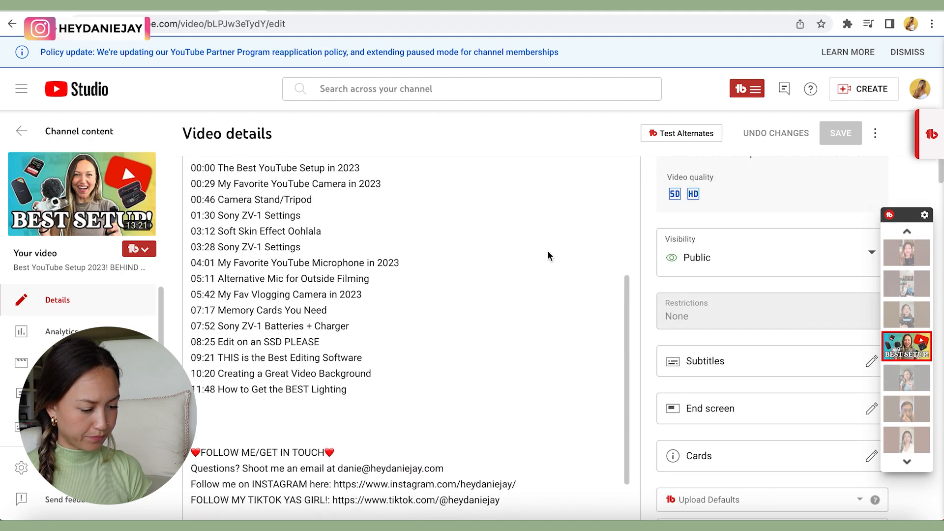
scroll("down", 3)
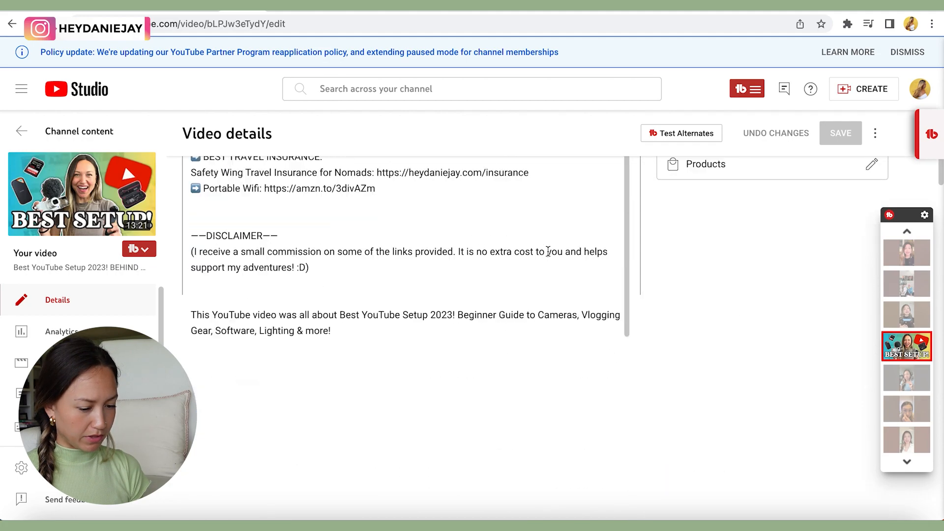
scroll("down", 3)
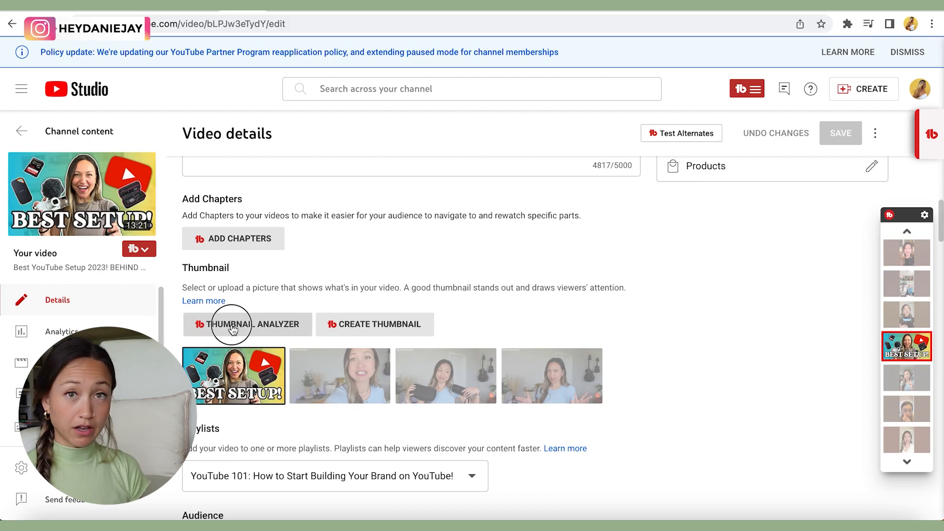
left_click(232, 324)
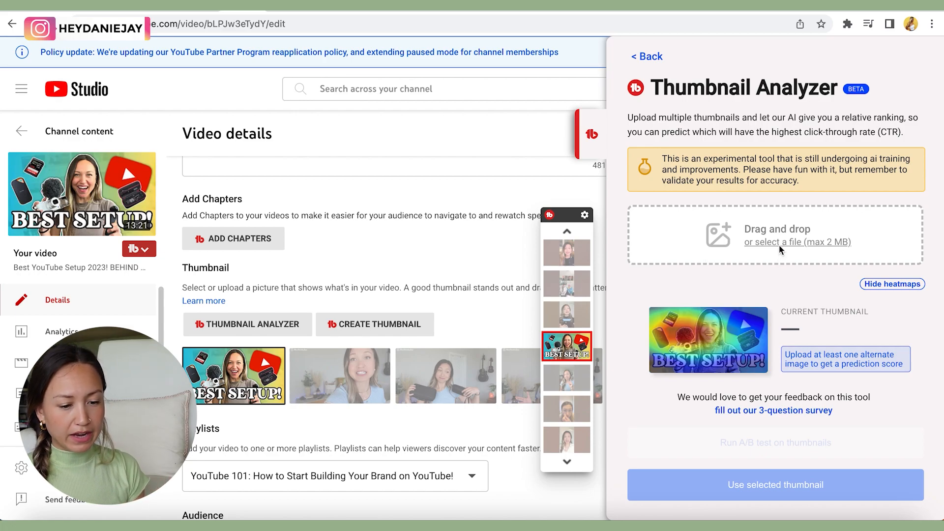
mouse_move(783, 251)
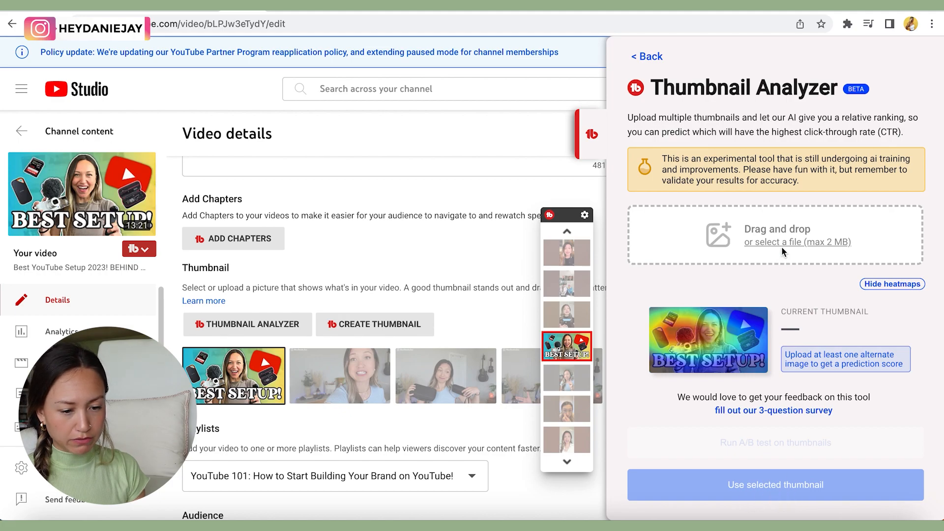
left_click(782, 242)
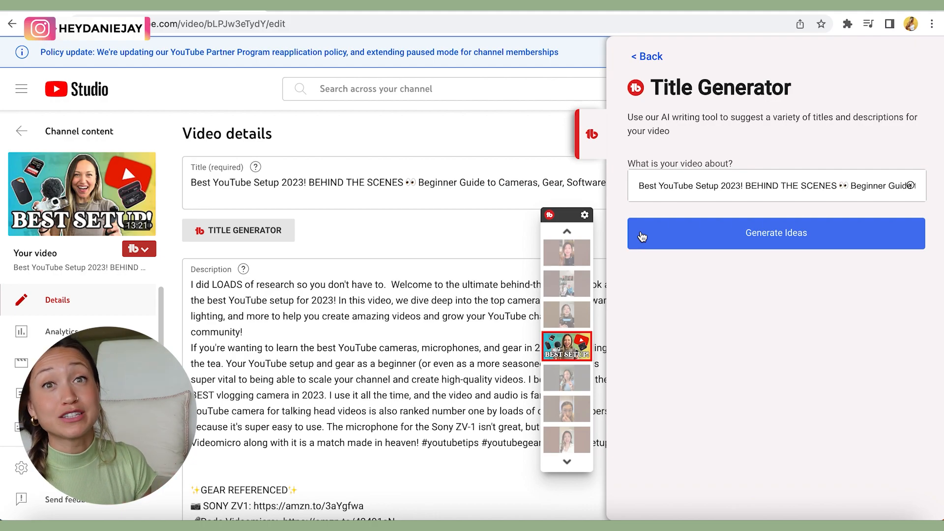
Generate AI title ideas for 'Best YouTube Setup 2023!', such as 'Get The Best Youtube Setup Of 2023!'.
left_click(776, 233)
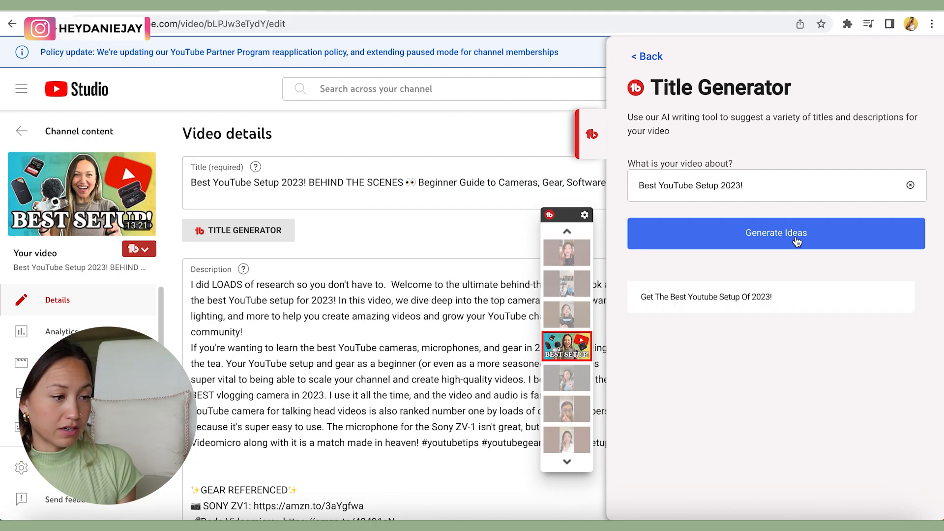
left_click(776, 233)
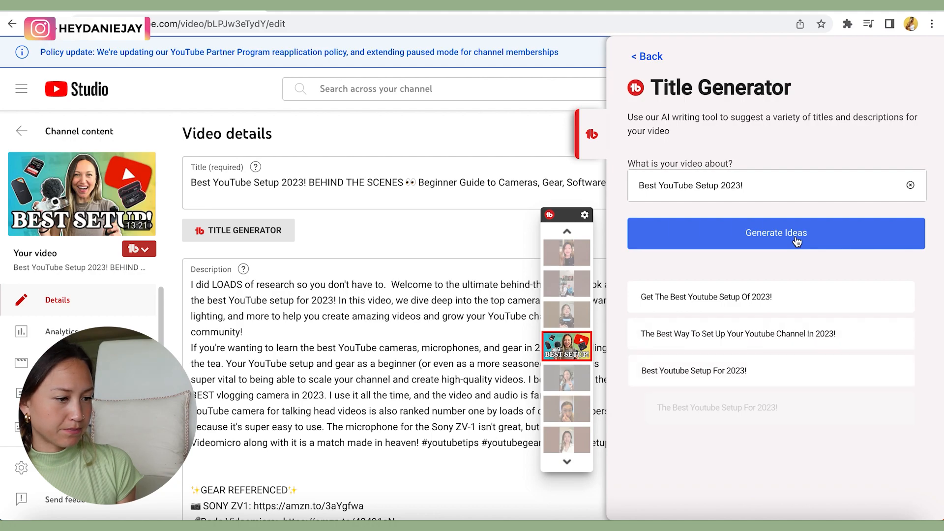
left_click(778, 234)
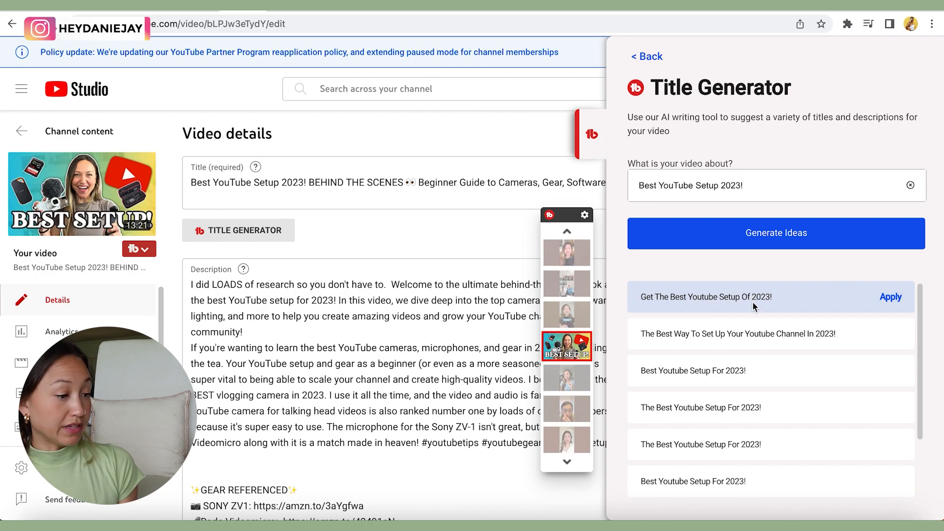
mouse_move(738, 339)
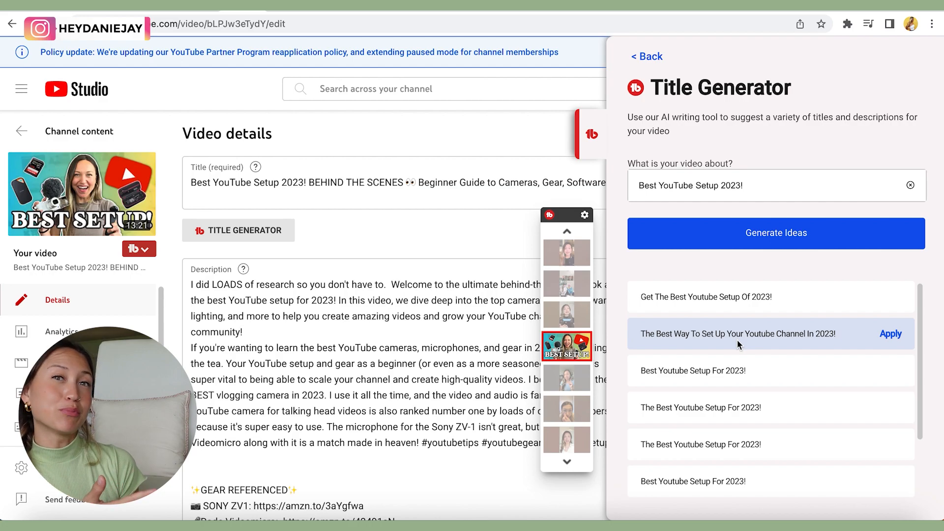
mouse_move(755, 378)
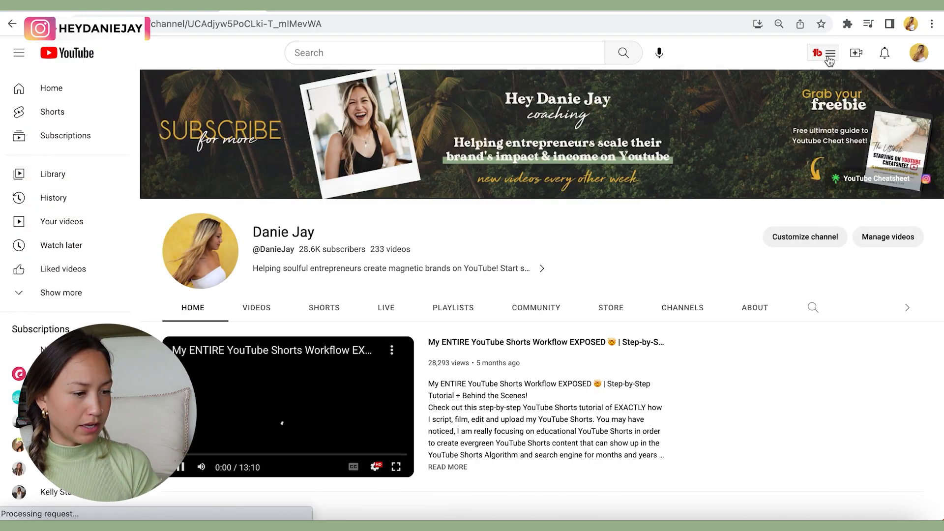
View Audience analytics with TubeBuddy's best upload time: weekly Sunday 7:00am, daily around 7am.
left_click(831, 53)
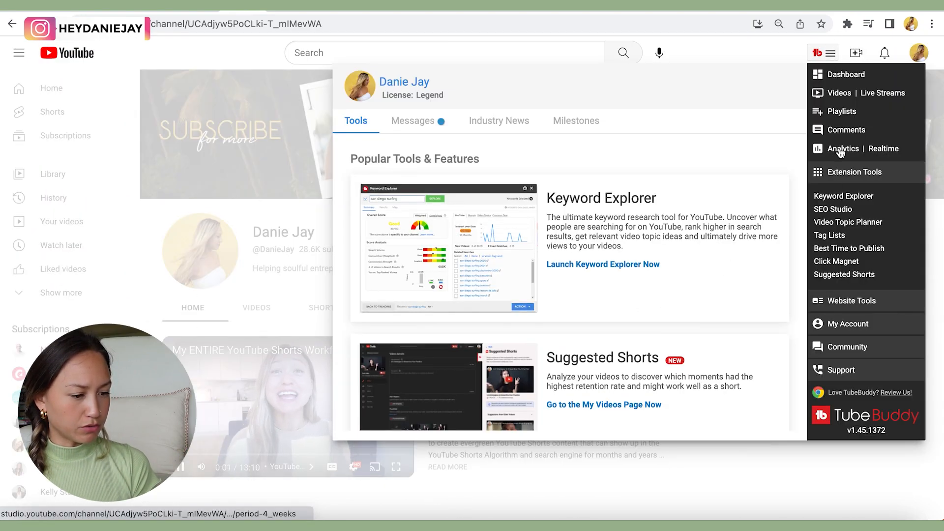
left_click(844, 148)
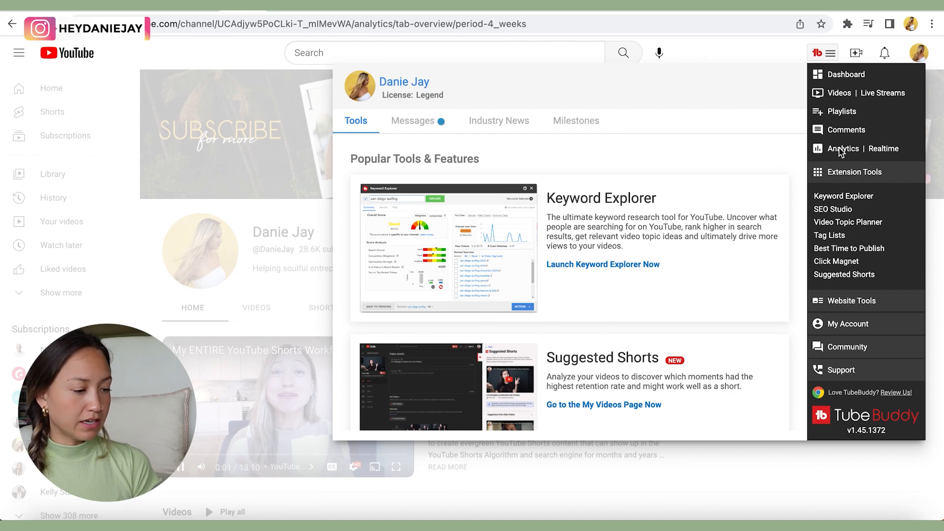
left_click(843, 149)
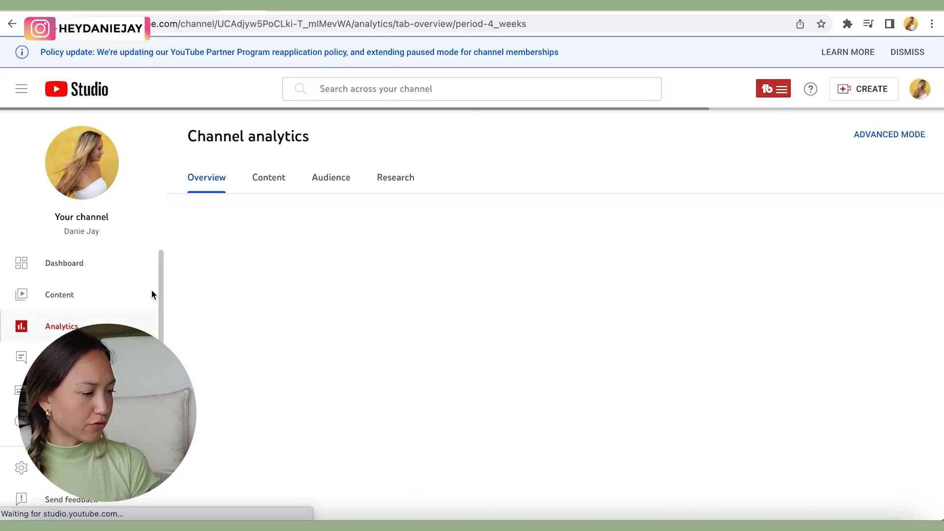
left_click(331, 177)
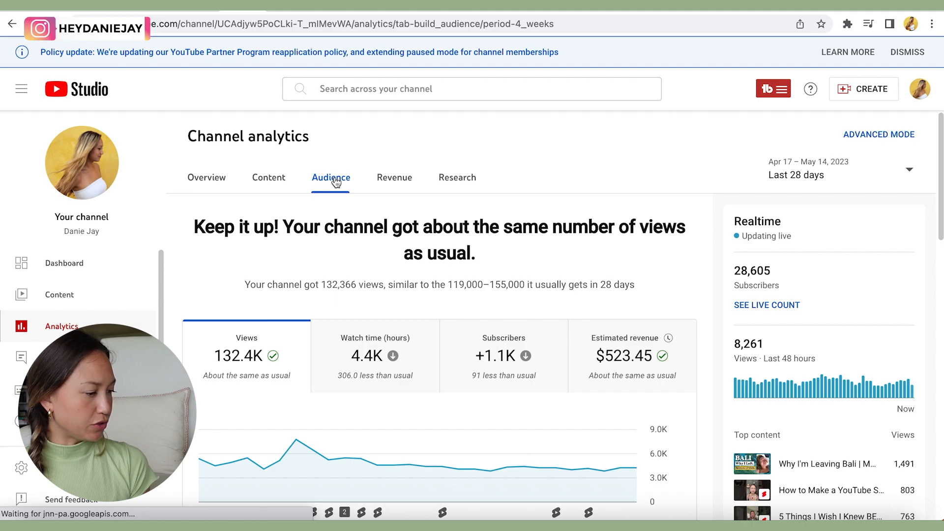
scroll("down", 3)
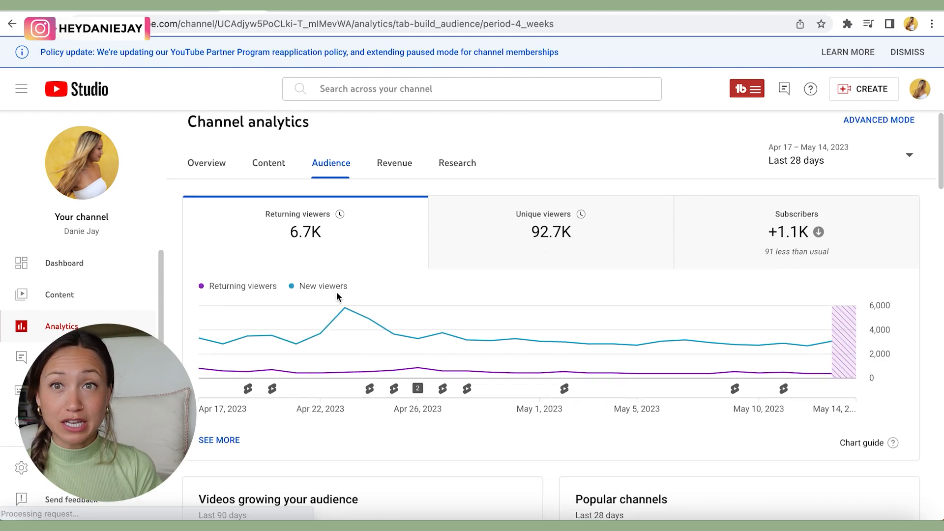
scroll("down", 3)
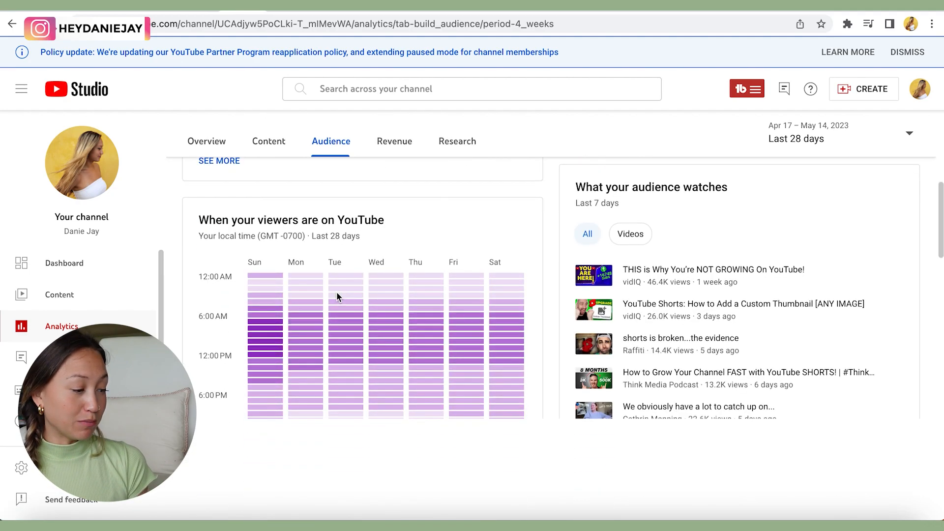
scroll("down", 3)
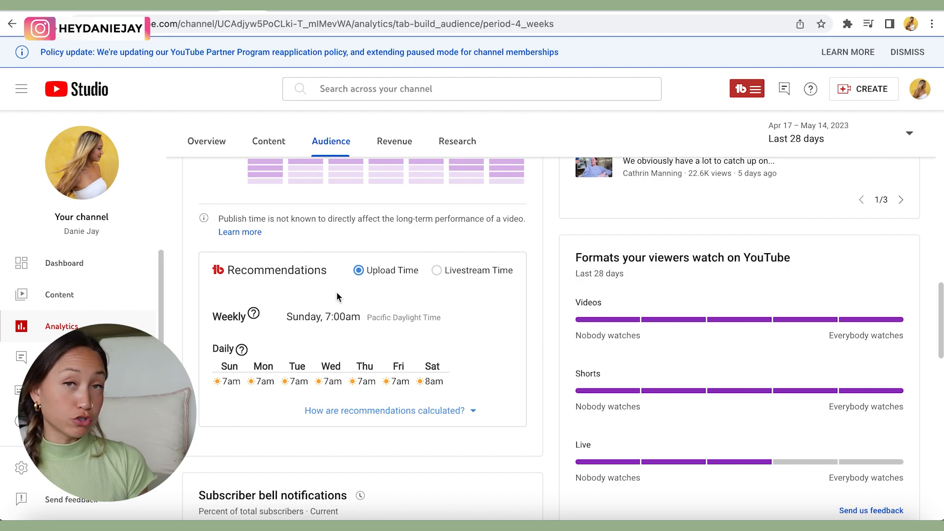
scroll("down", 3)
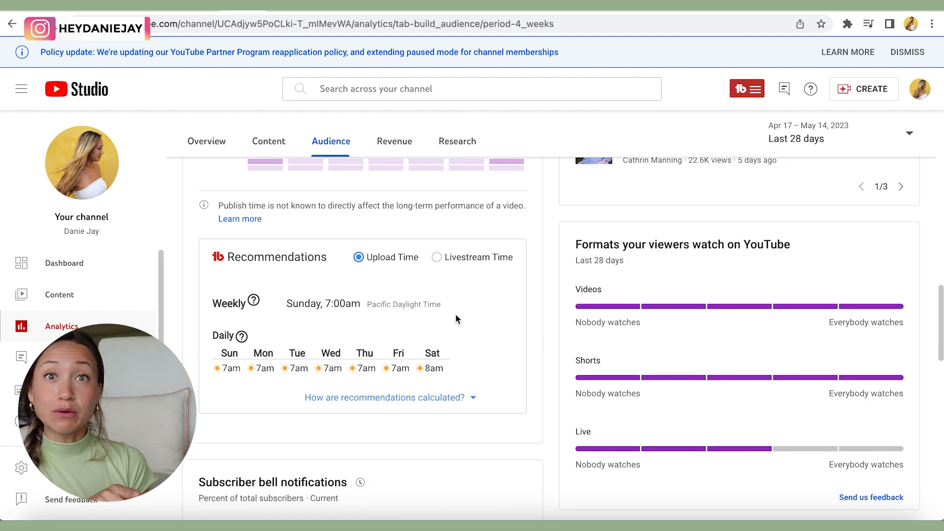